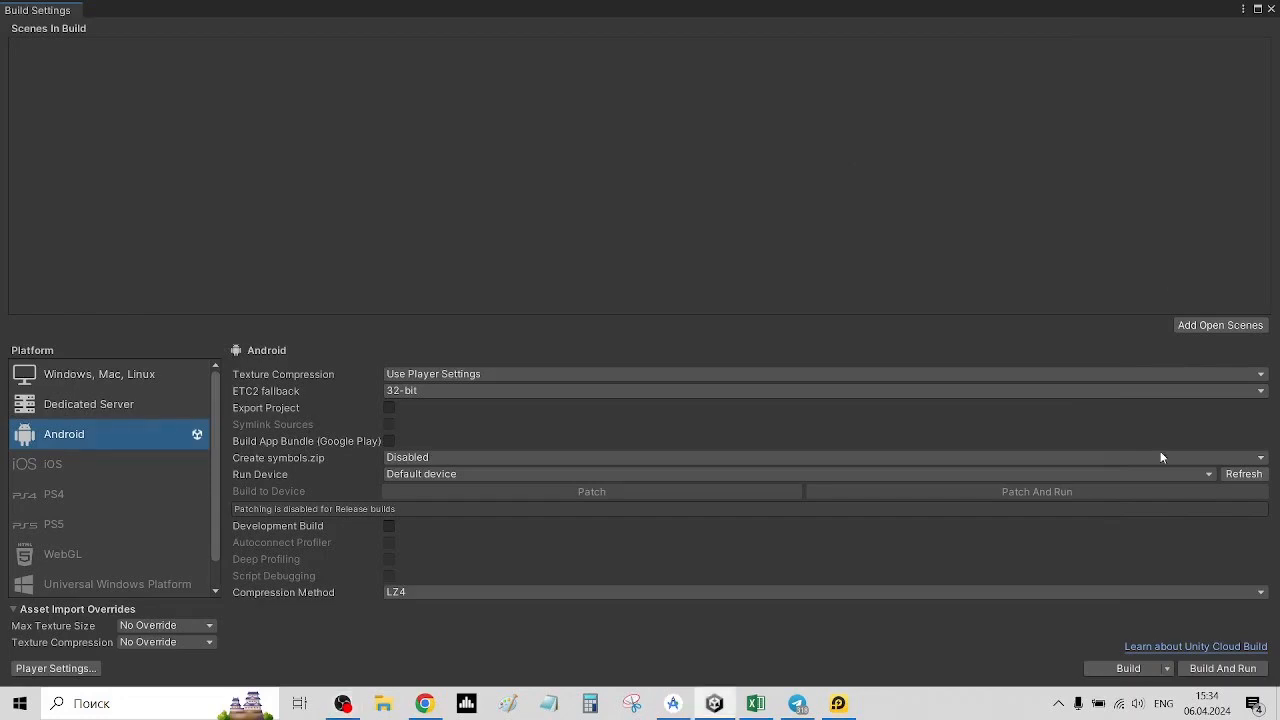
Attempt an Android build saved as 1.apk in AndroidBuild, then dismiss the build failure message
left_click(1128, 668)
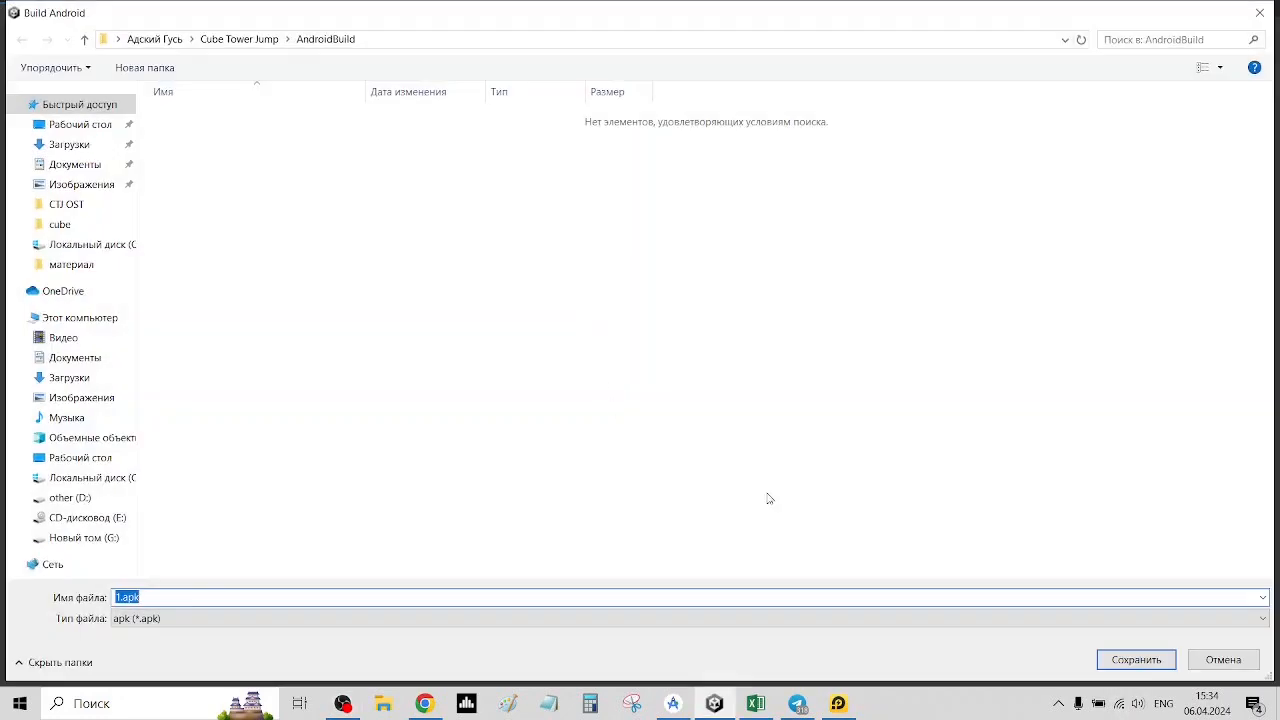
left_click(1135, 659)
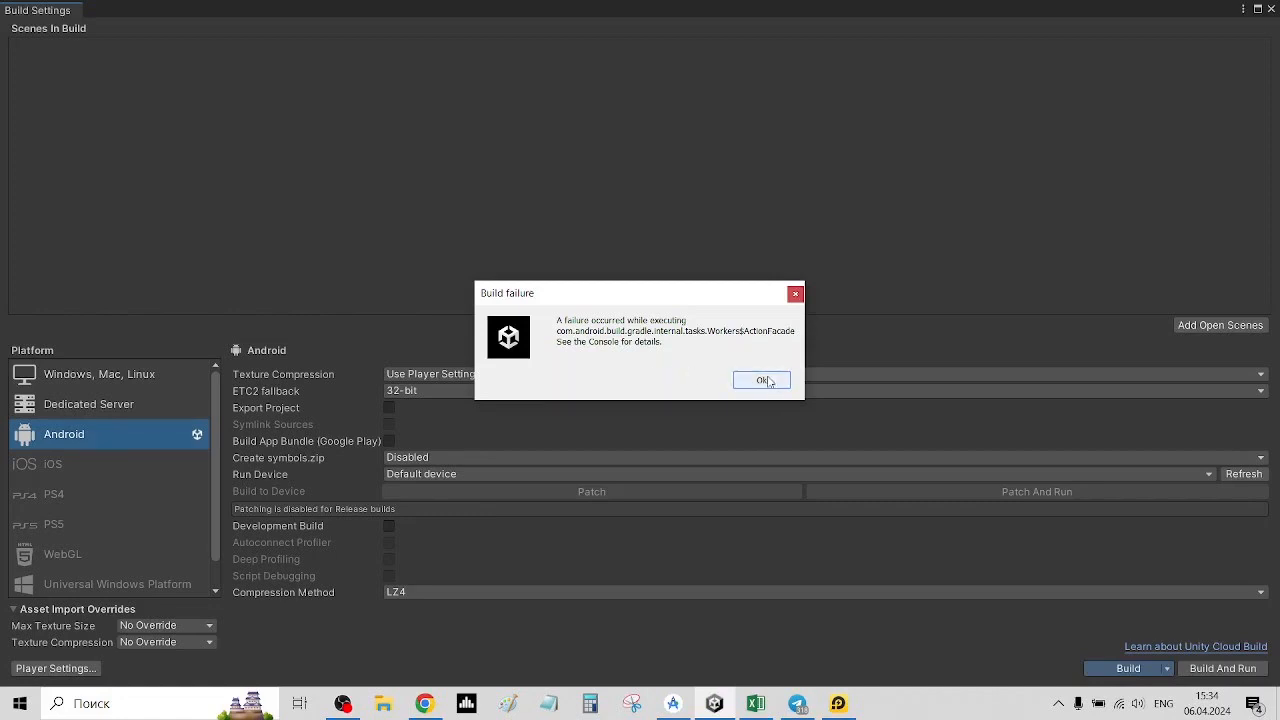
left_click(762, 380)
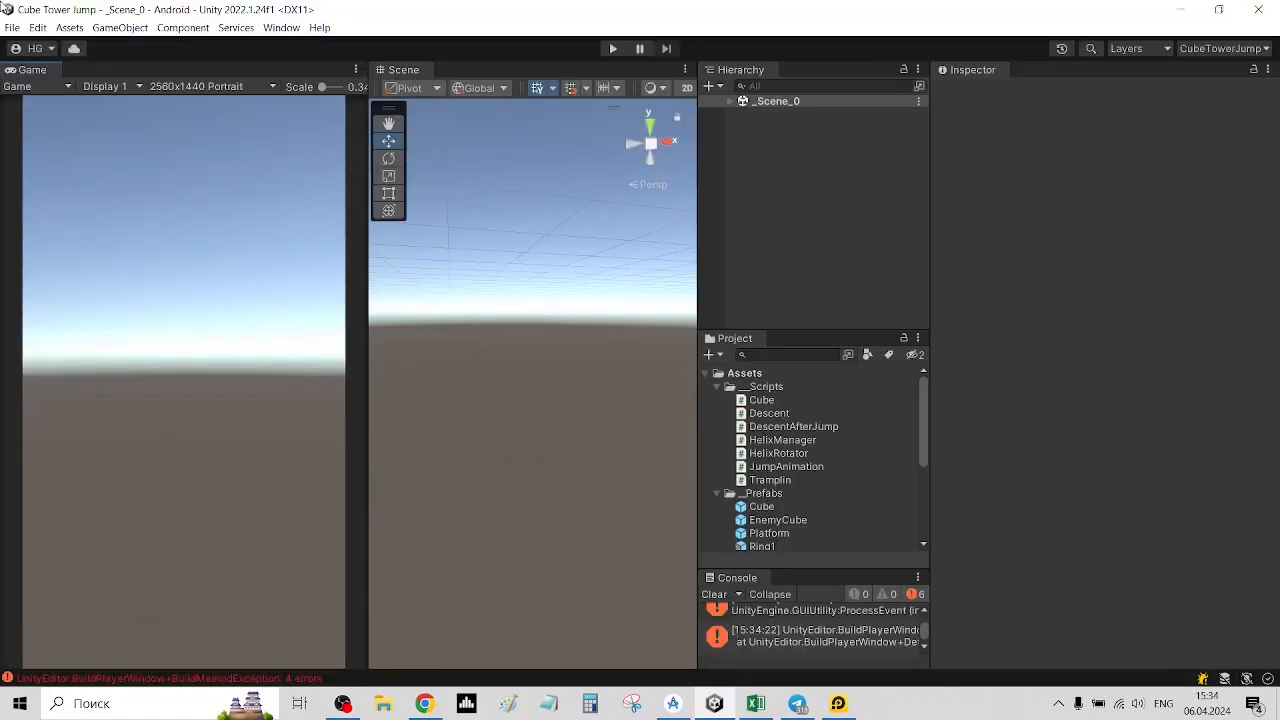
Open the Android Player Publishing Settings in Project Settings and bring up the Keystore Manager
left_click(38, 27)
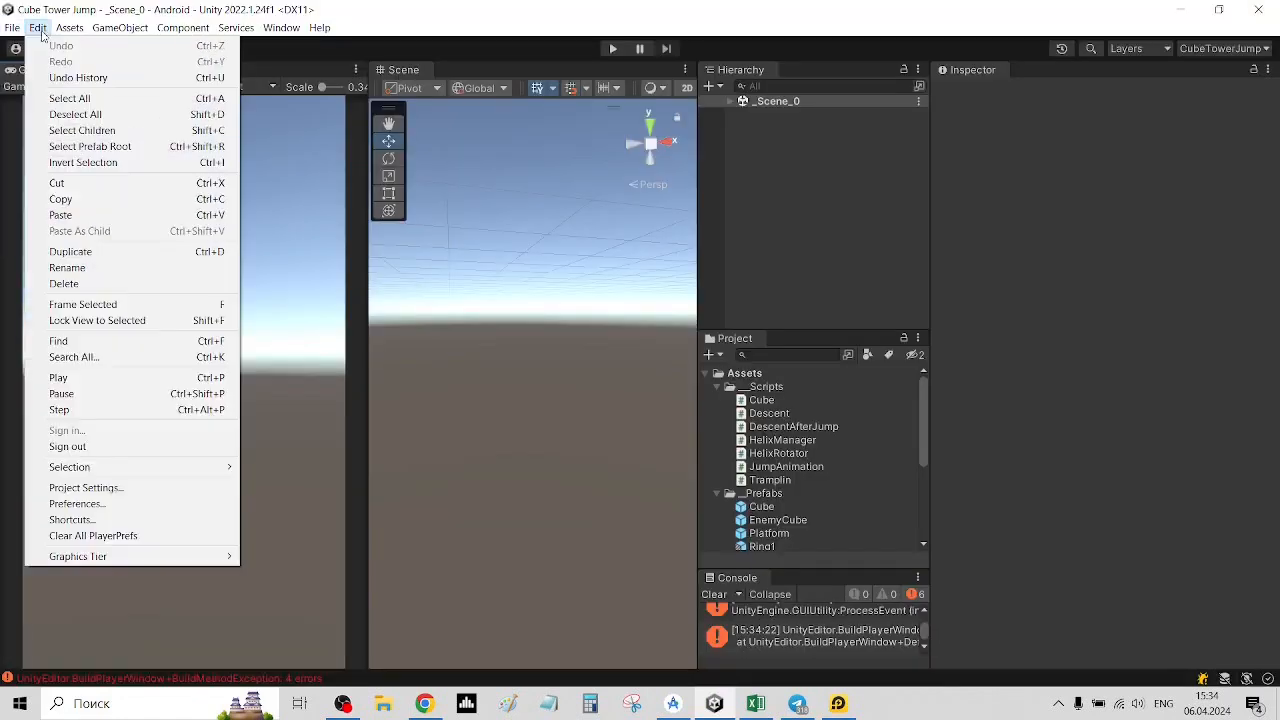
left_click(85, 487)
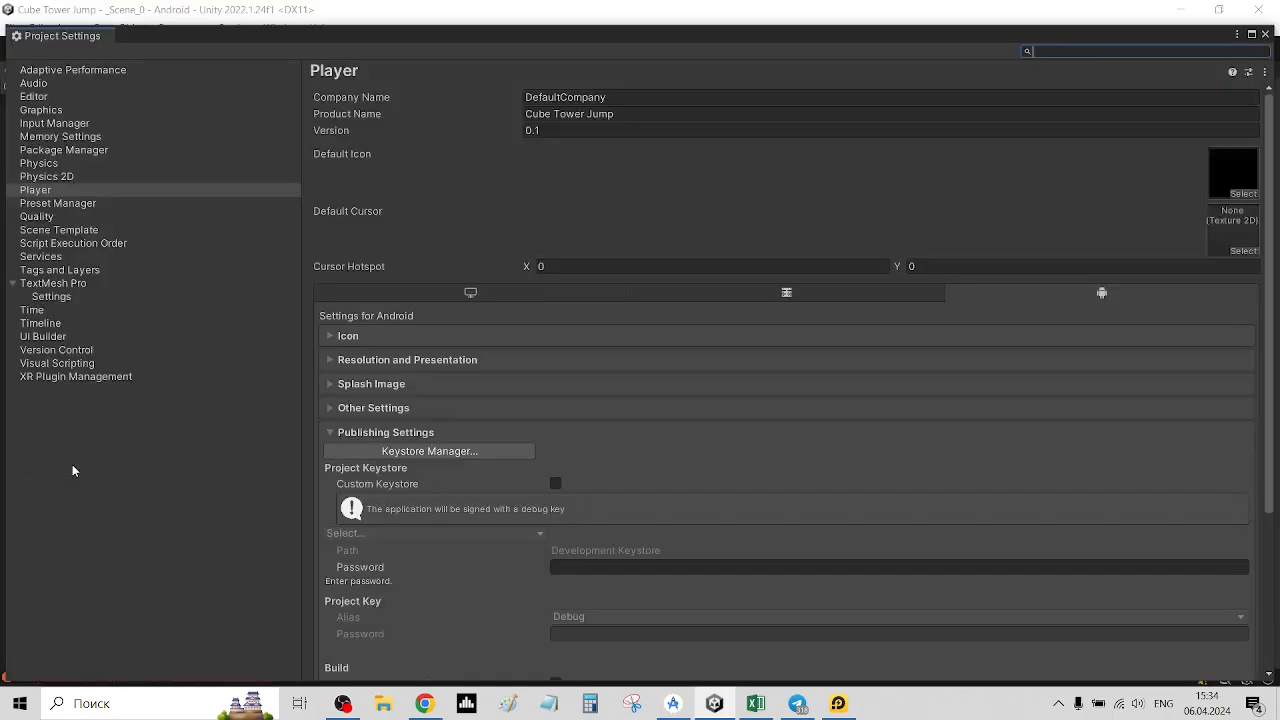
mouse_move(141, 459)
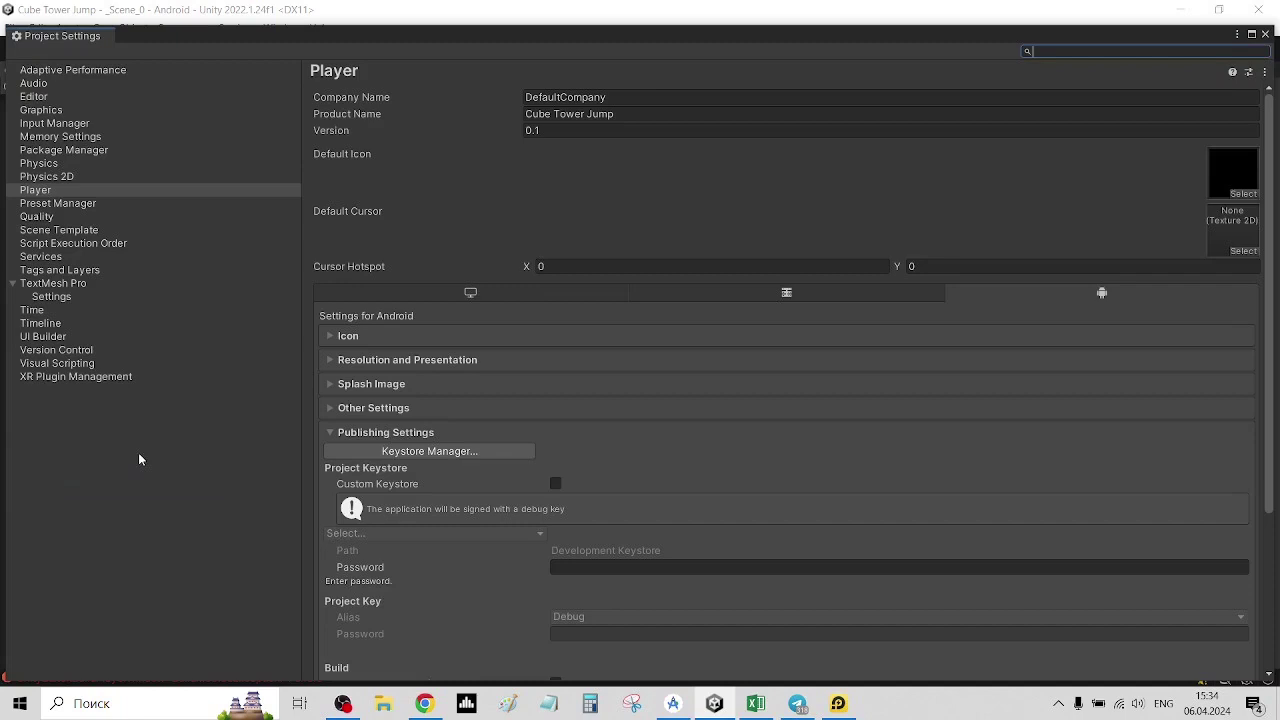
scroll("down", 3)
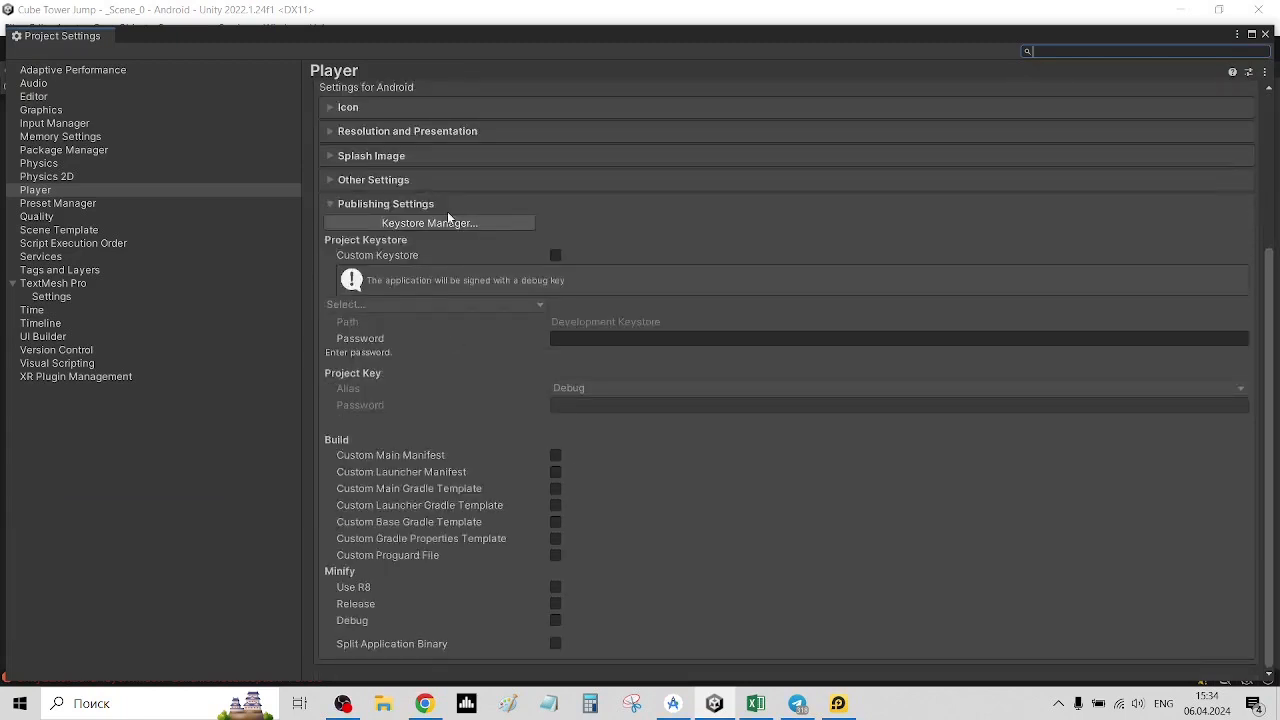
left_click(429, 223)
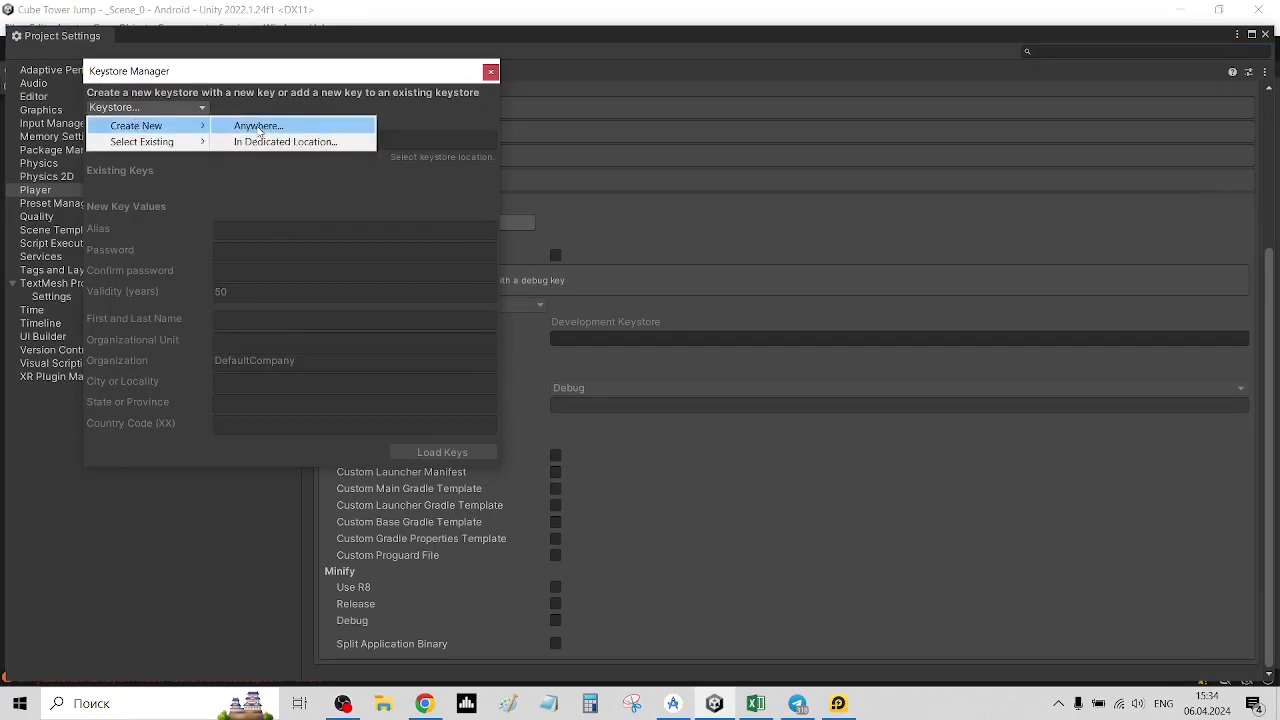
Start a new keystore saved anywhere and create a KeyStore folder in Cube Tower Jump
left_click(258, 125)
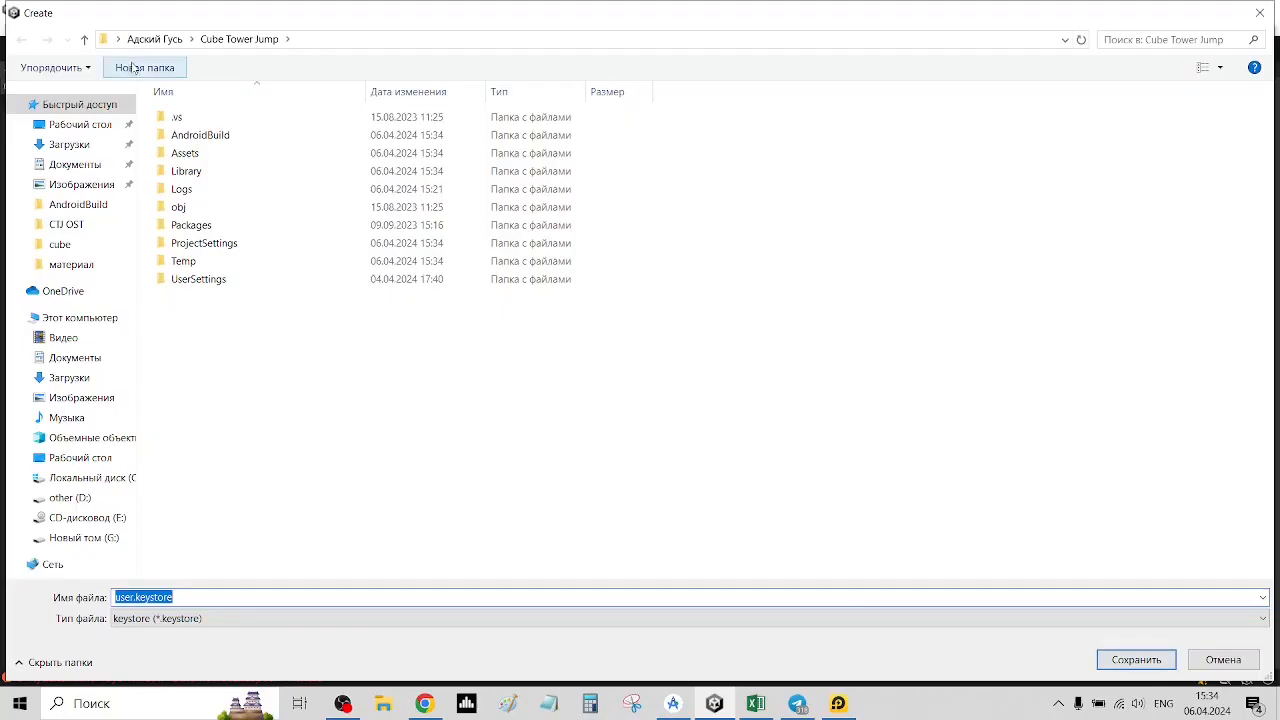
left_click(143, 67)
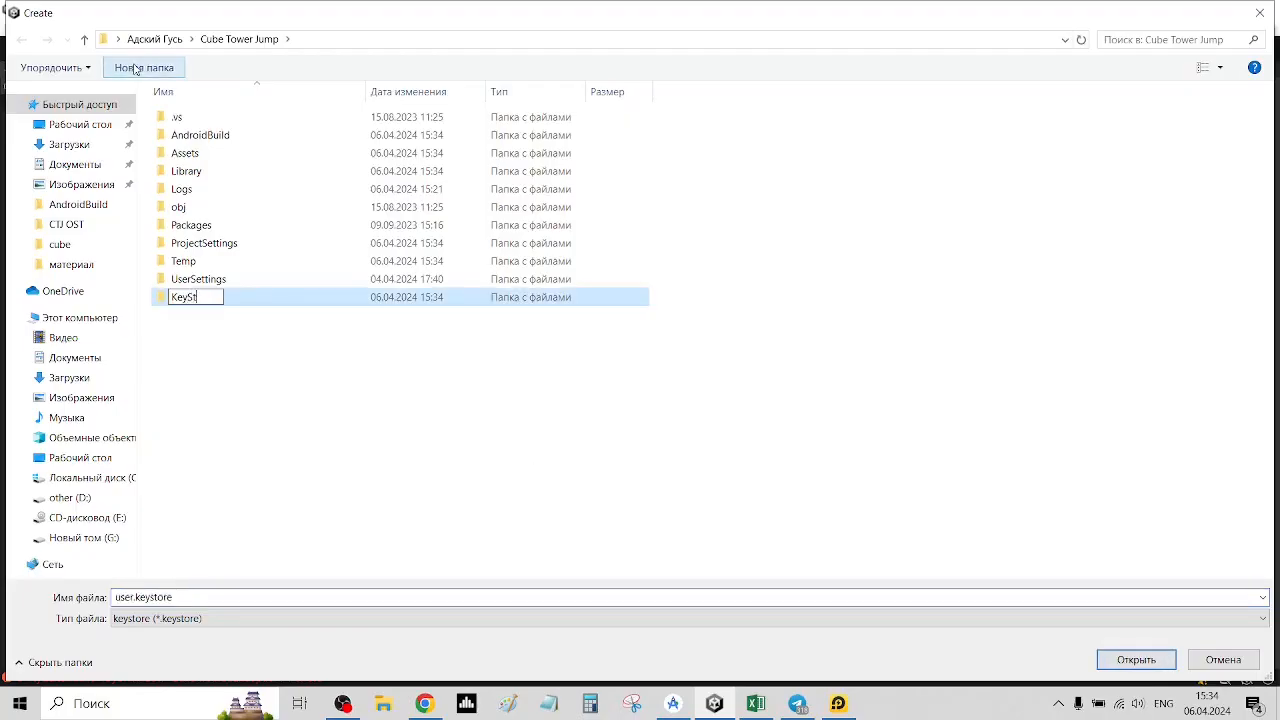
key("Return")
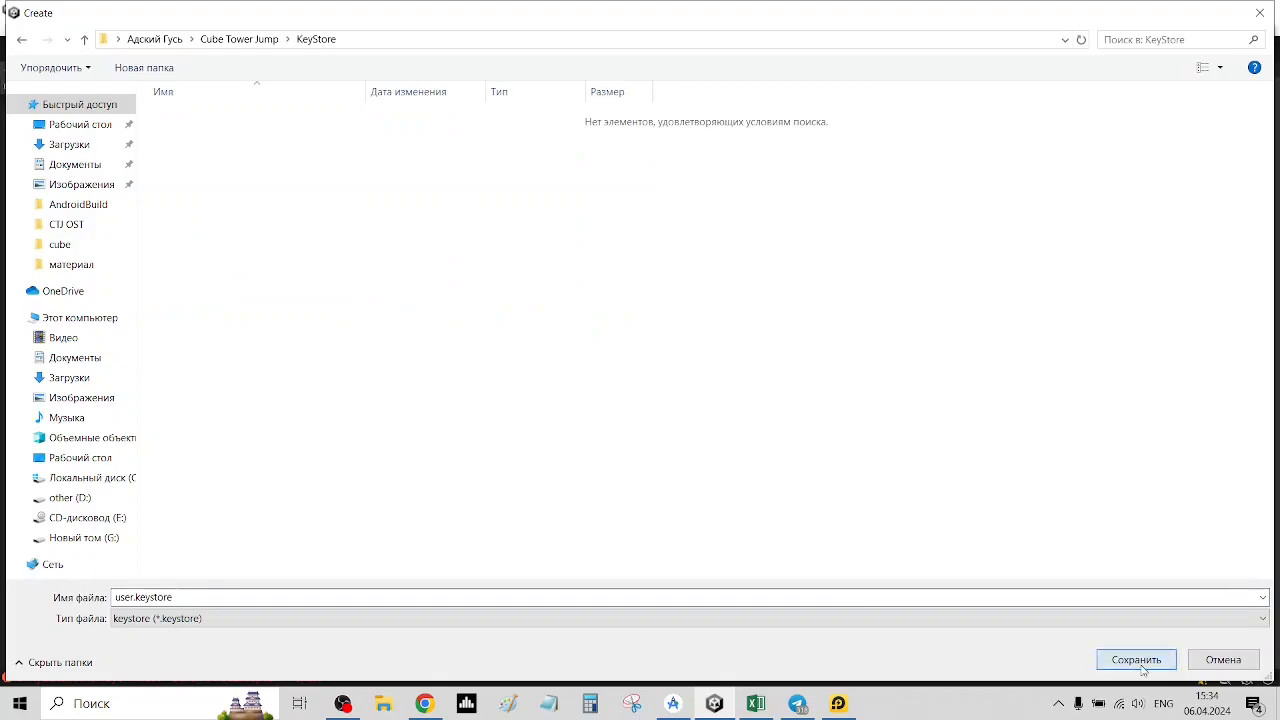
Save user.keystore in the KeyStore folder and add a key with alias user
left_click(1136, 660)
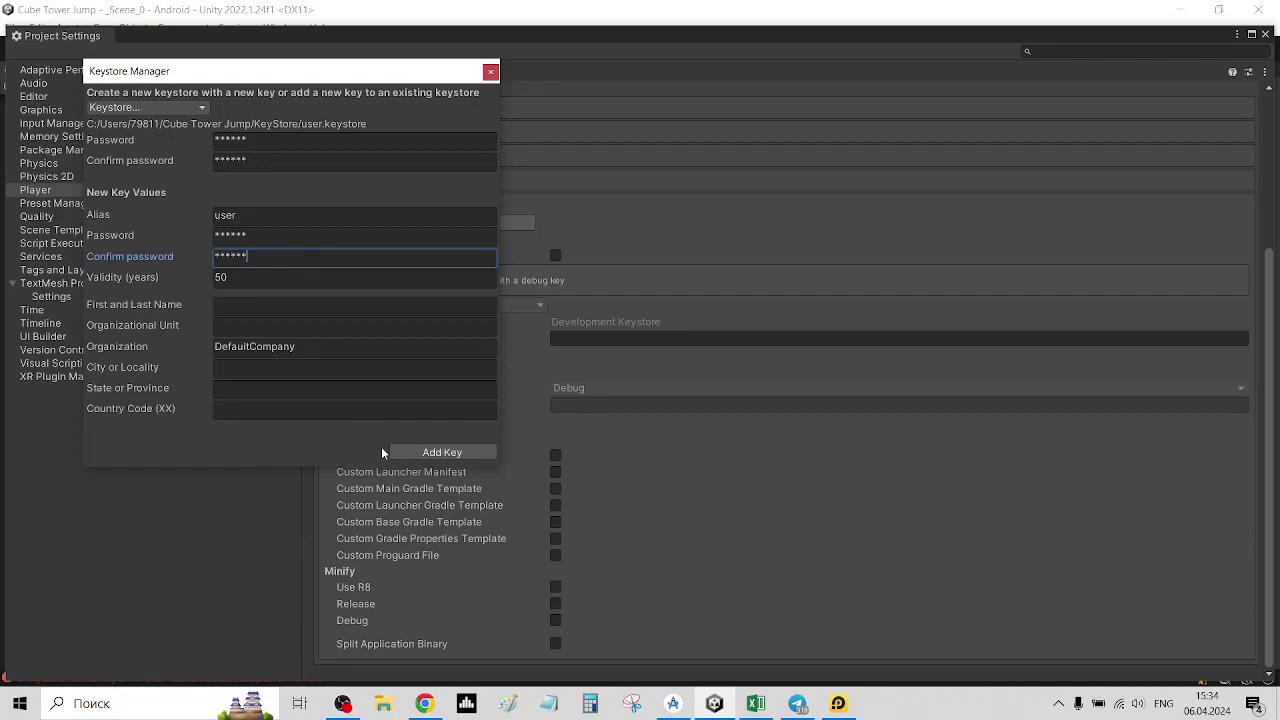
mouse_move(442, 452)
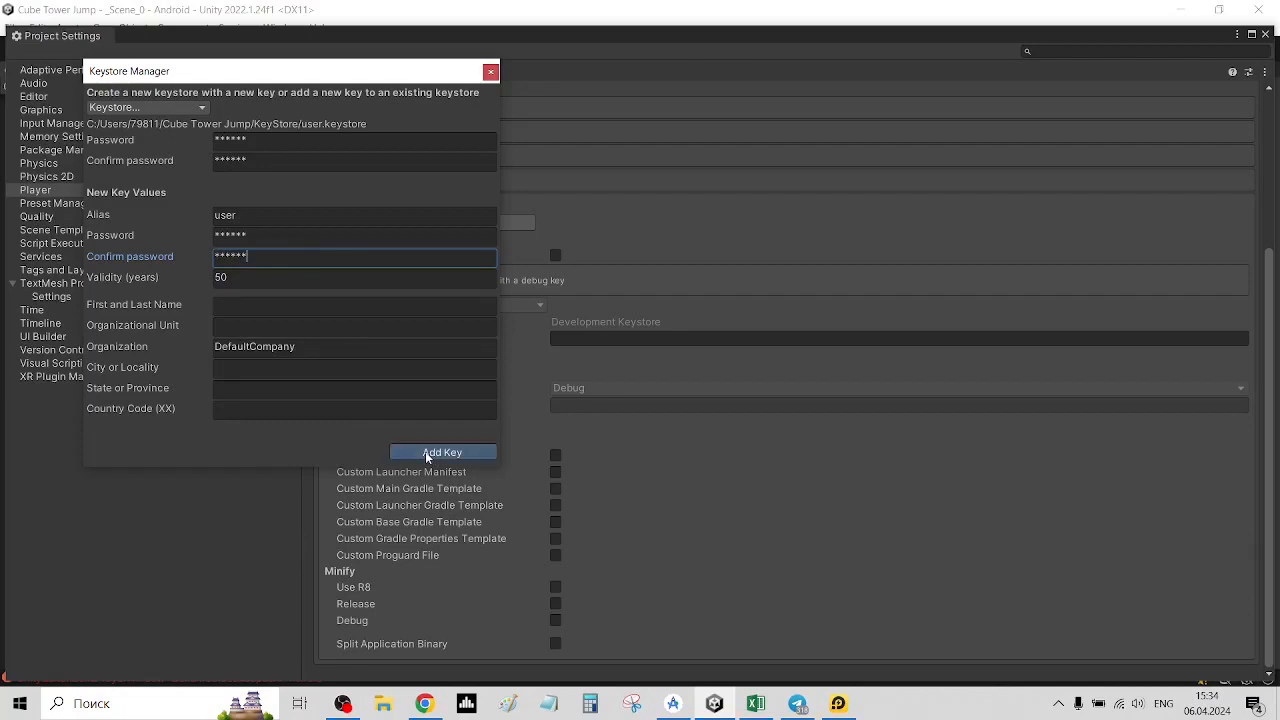
left_click(442, 452)
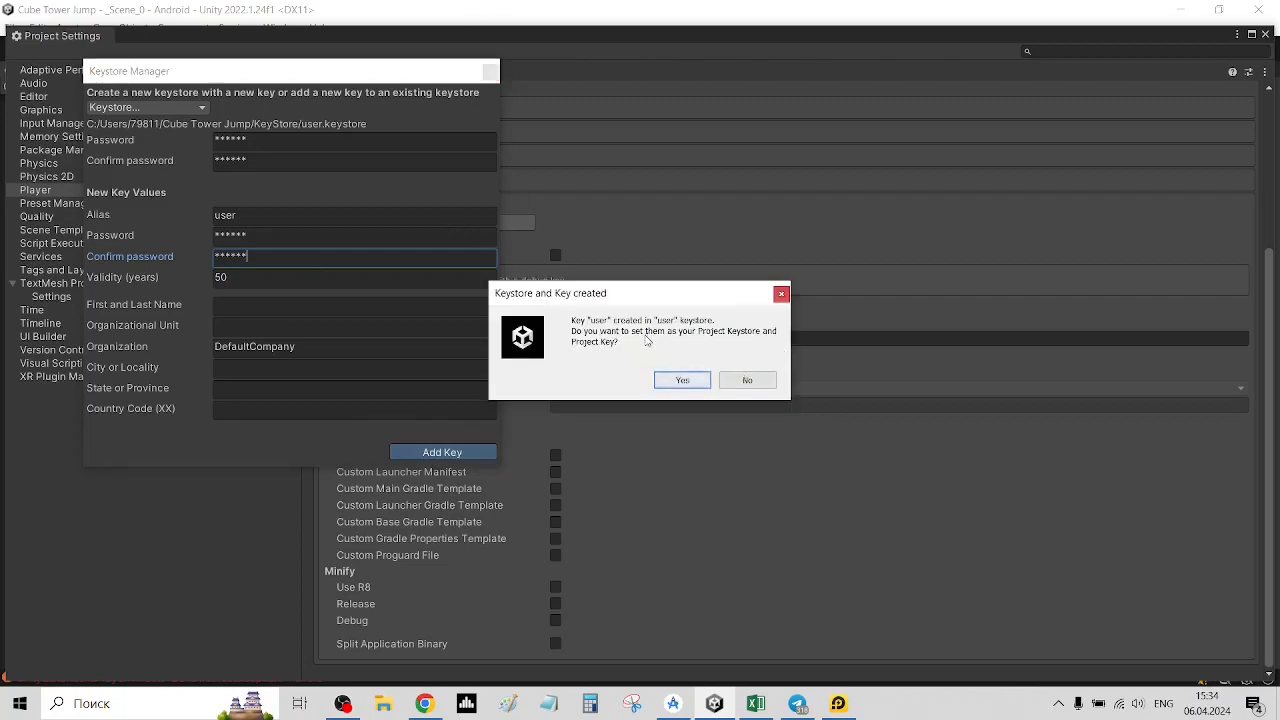
mouse_move(671, 358)
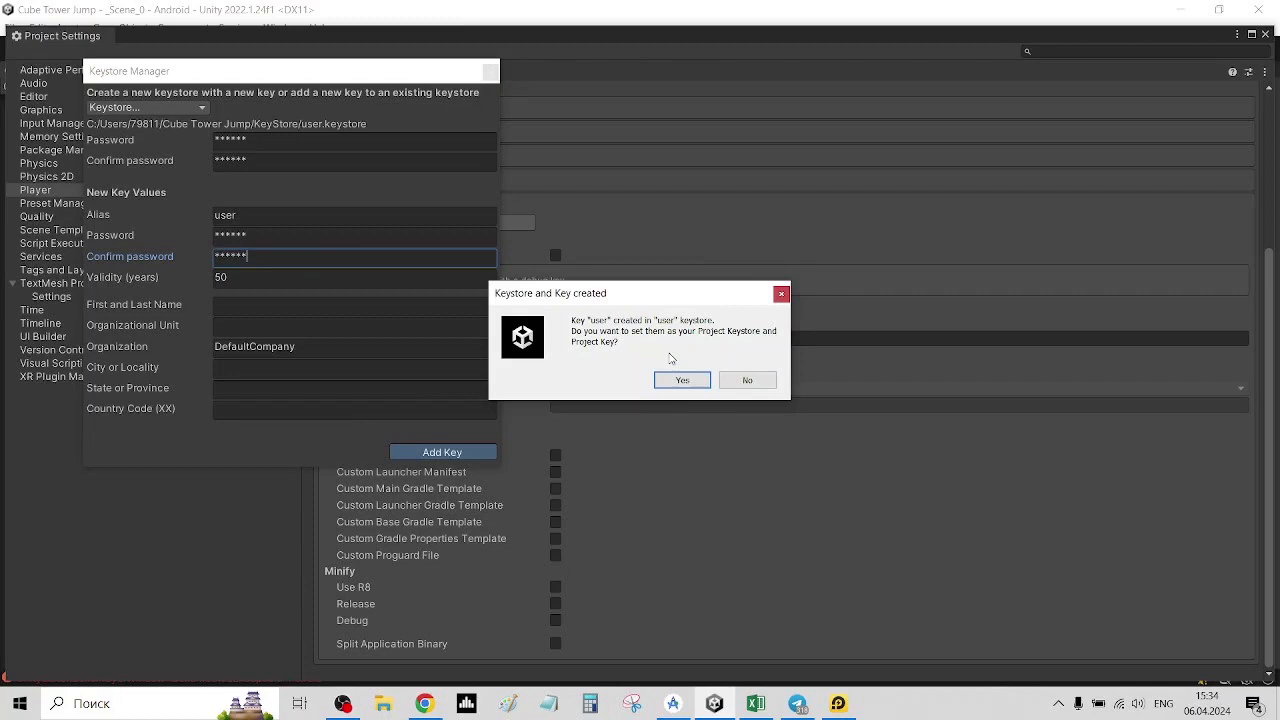
Make user.keystore the project keystore, enter its password, and select the user key
left_click(682, 379)
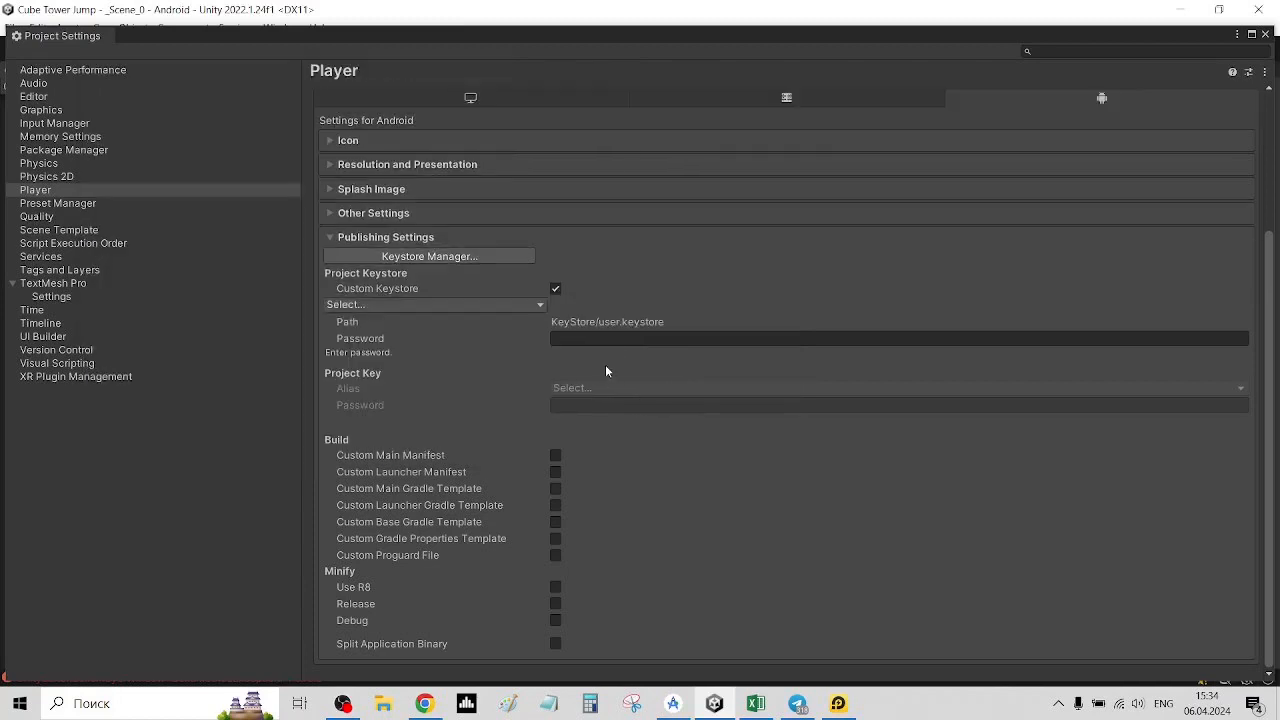
type("***")
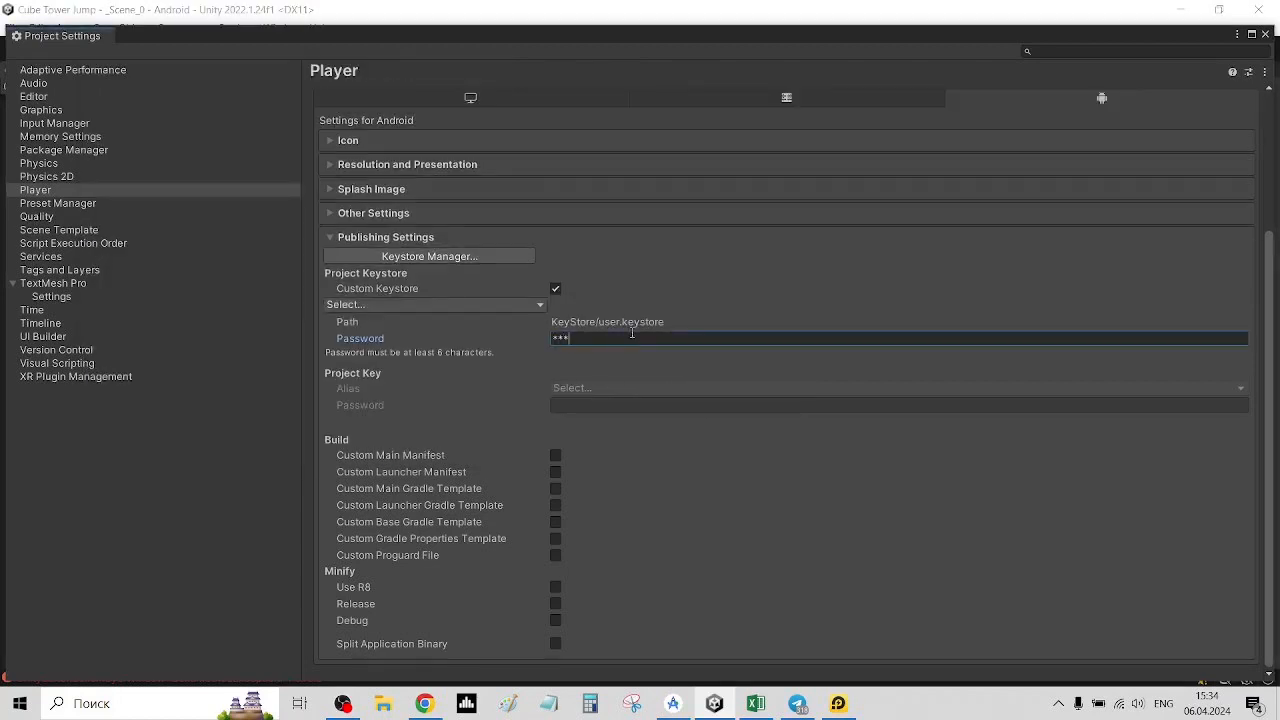
left_click(895, 388)
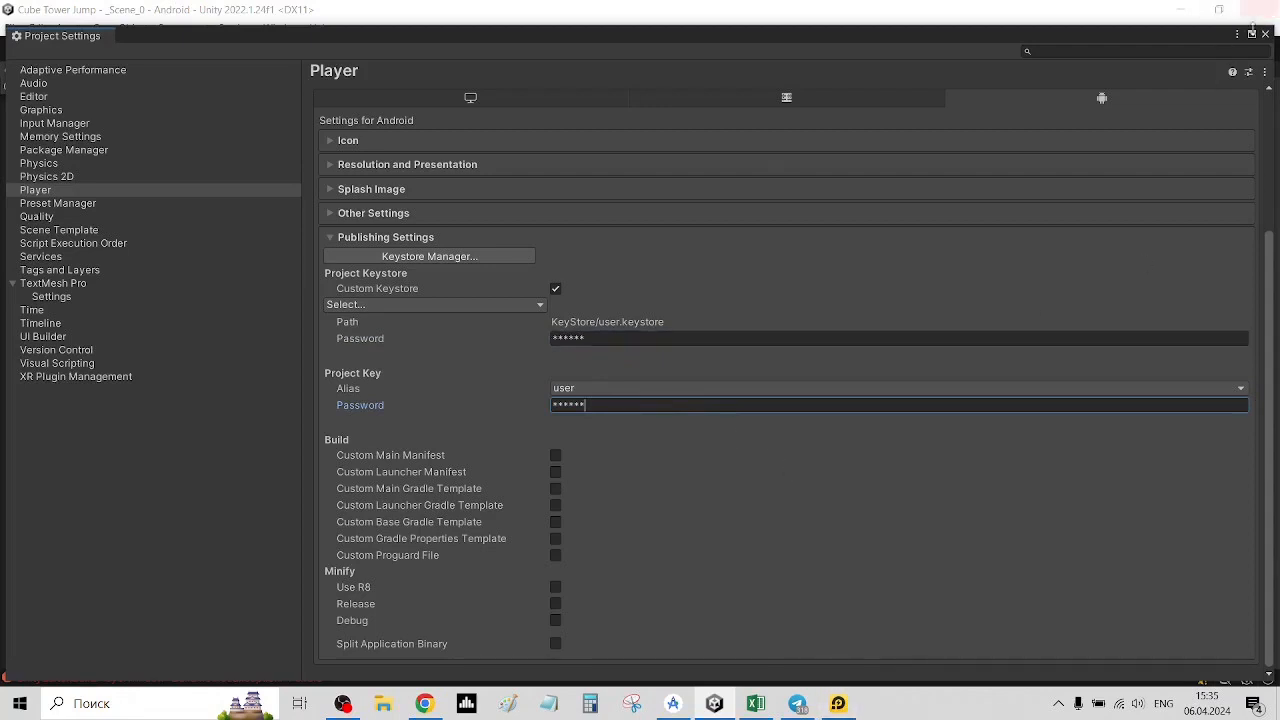
Close Project Settings and build and run the game as 1.apk in AndroidBuild
left_click(13, 27)
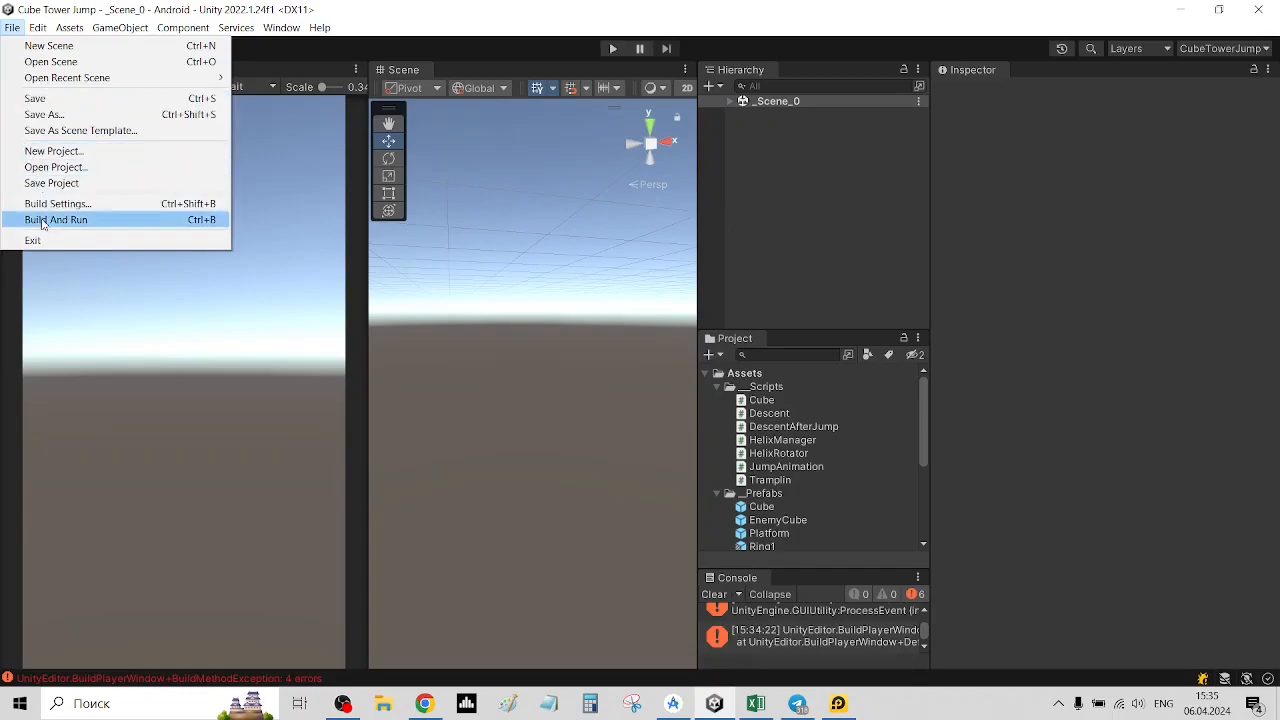
left_click(56, 219)
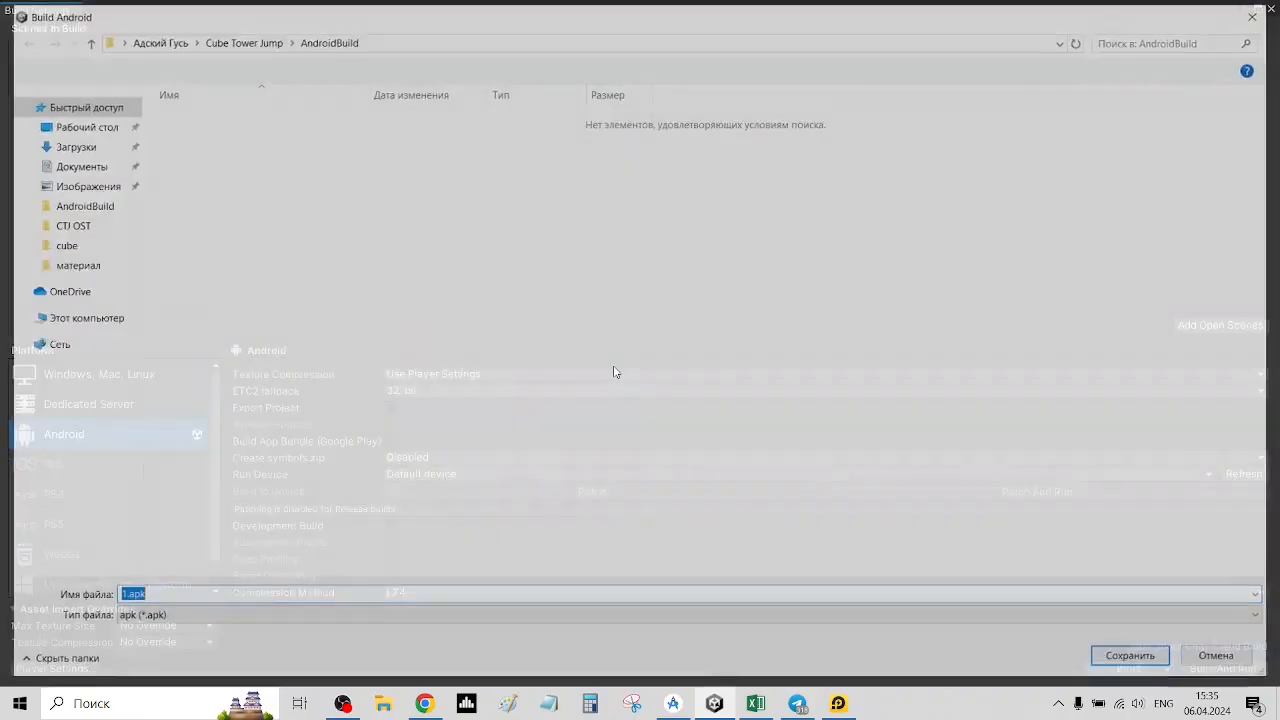
left_click(1129, 655)
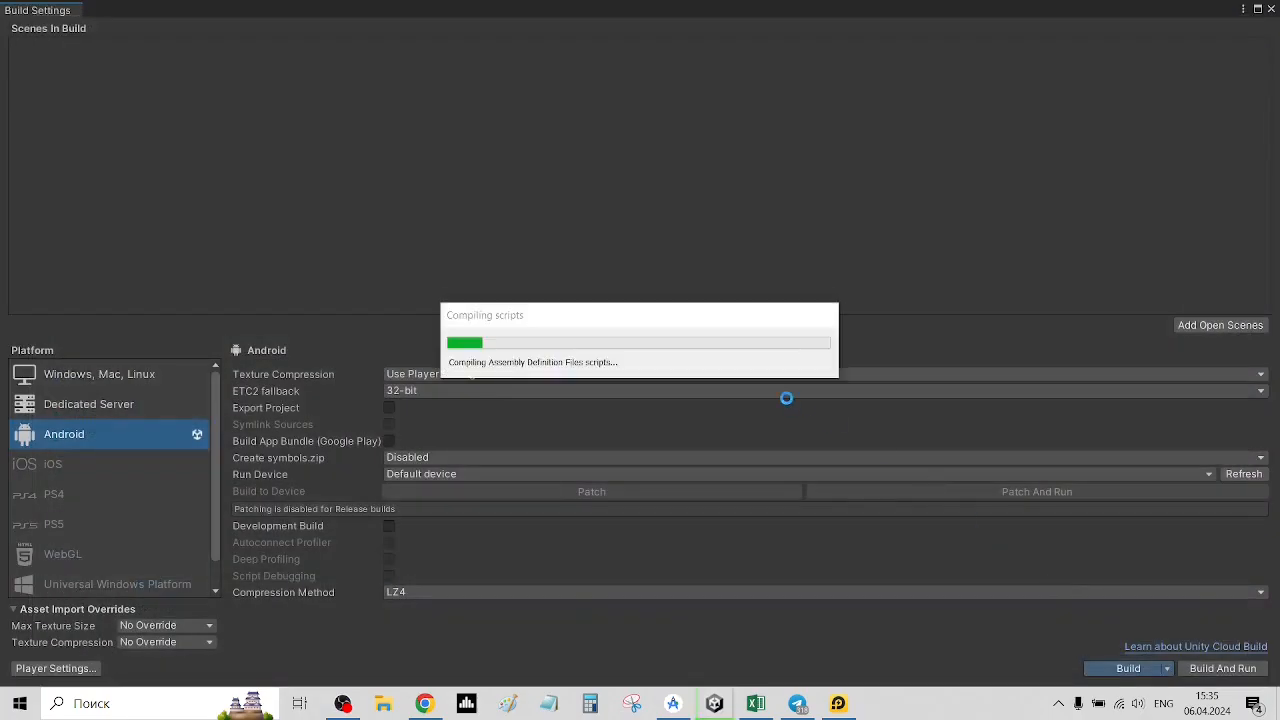
left_click(384, 703)
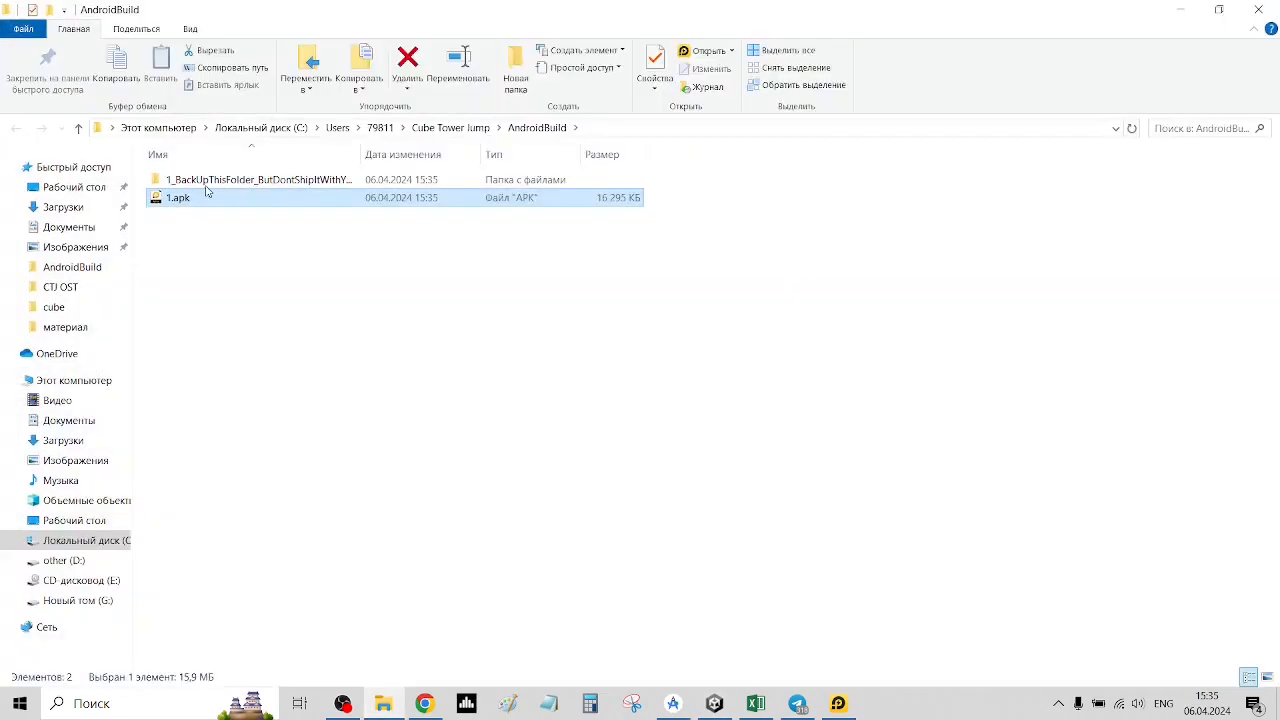
mouse_move(220, 207)
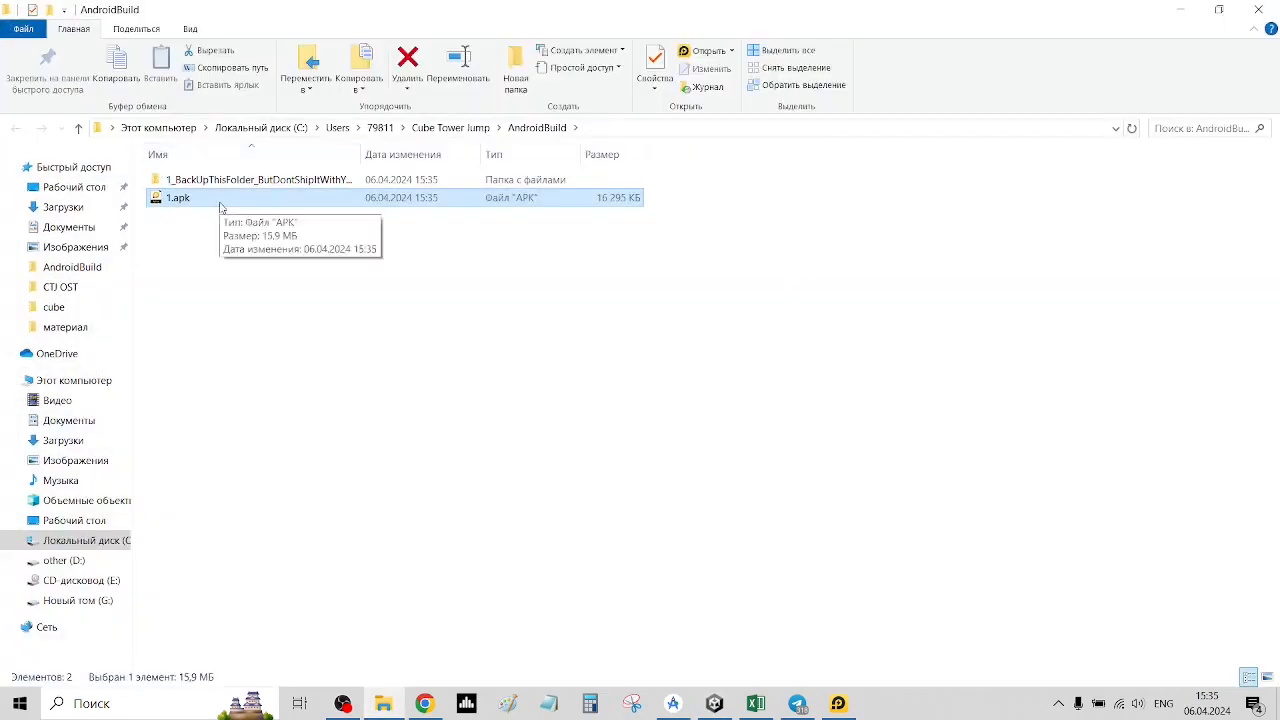